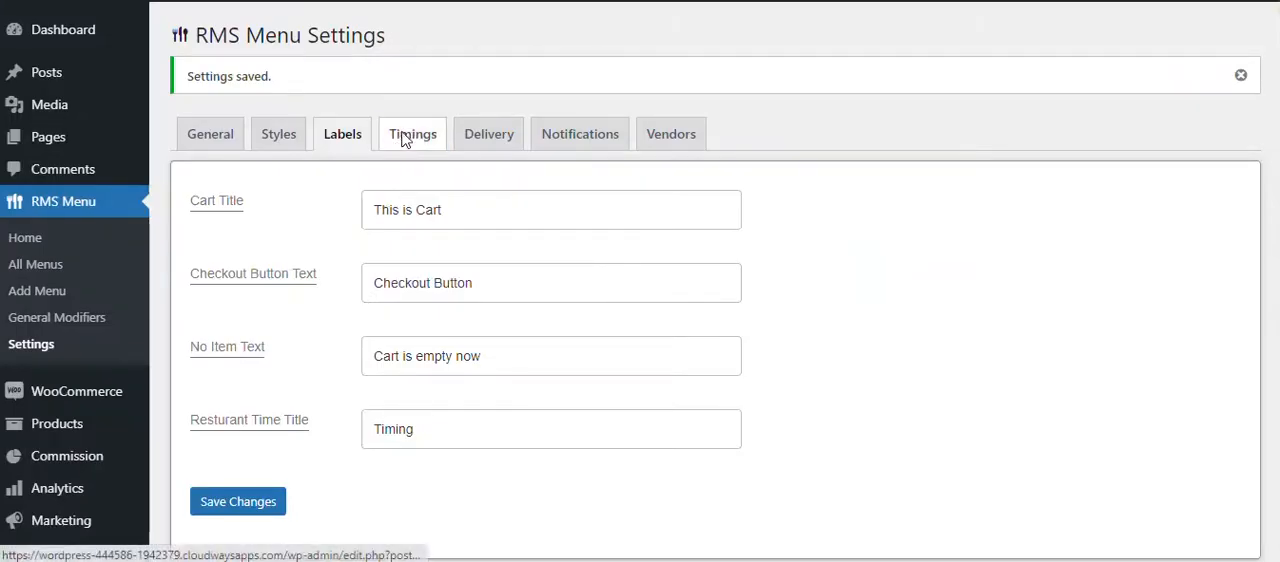
On the RMS Menu Timings tab, enable Show Restaurant Timing with the 12-hour format
left_click(412, 133)
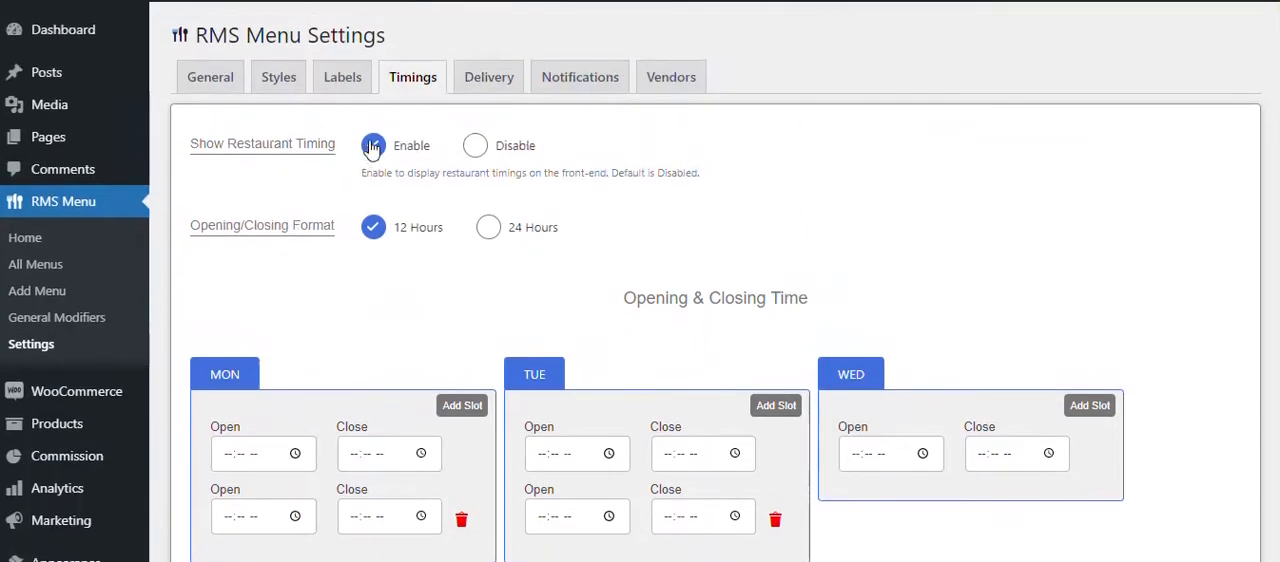
left_click(373, 145)
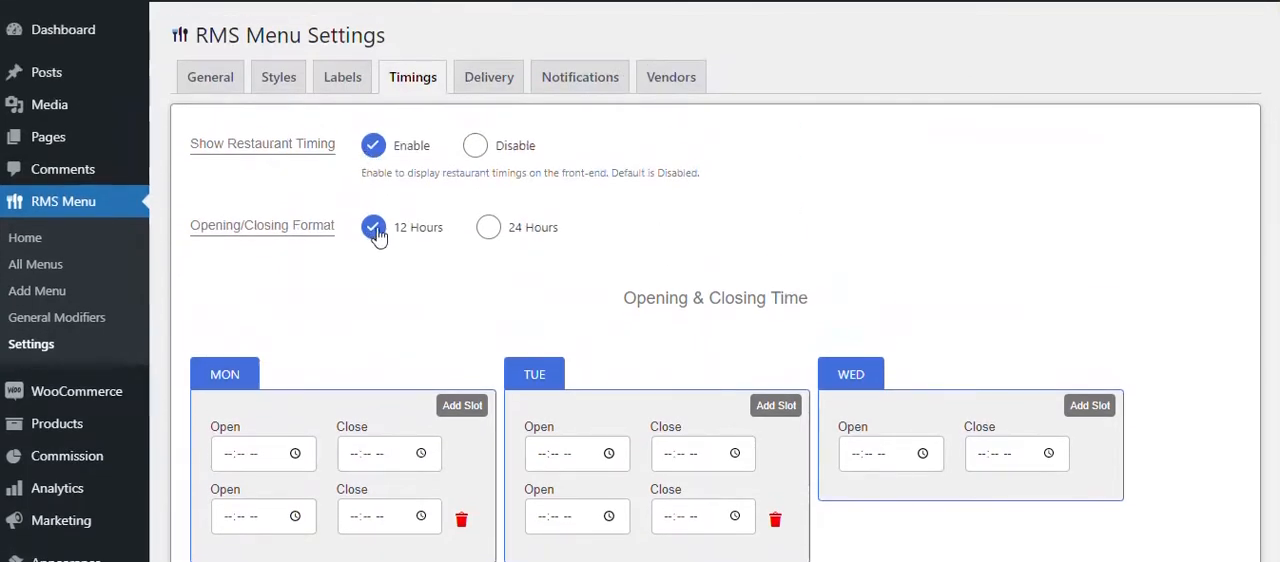
Set Monday's opening time to 09:00 AM and closing time to 06:00 PM
scroll("down", 3)
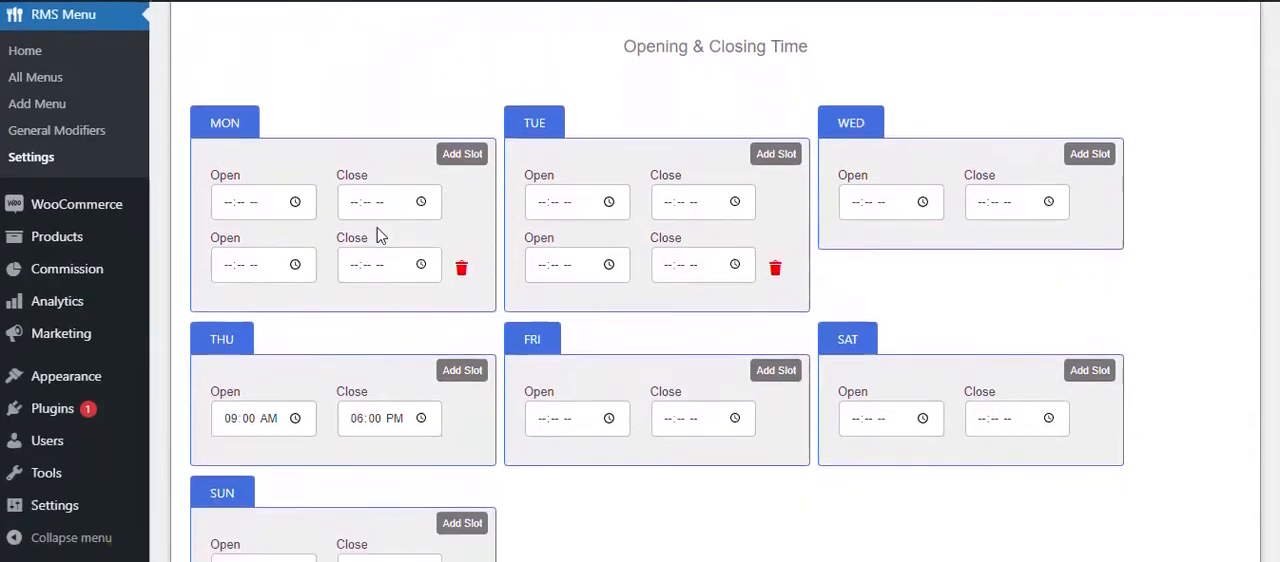
scroll("down", 3)
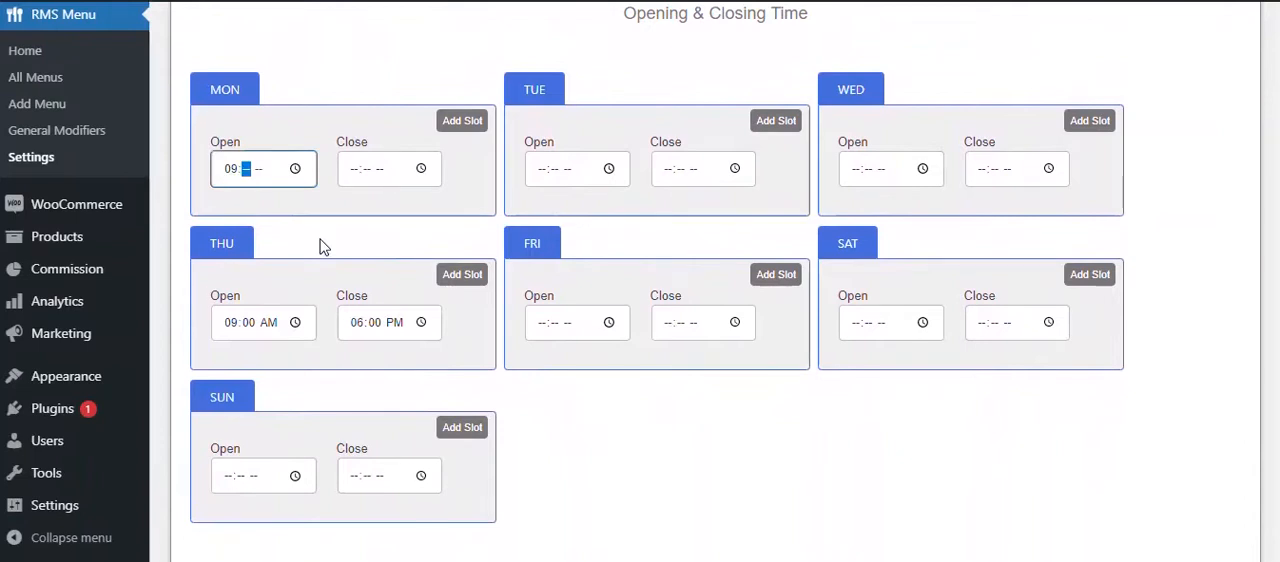
type("00")
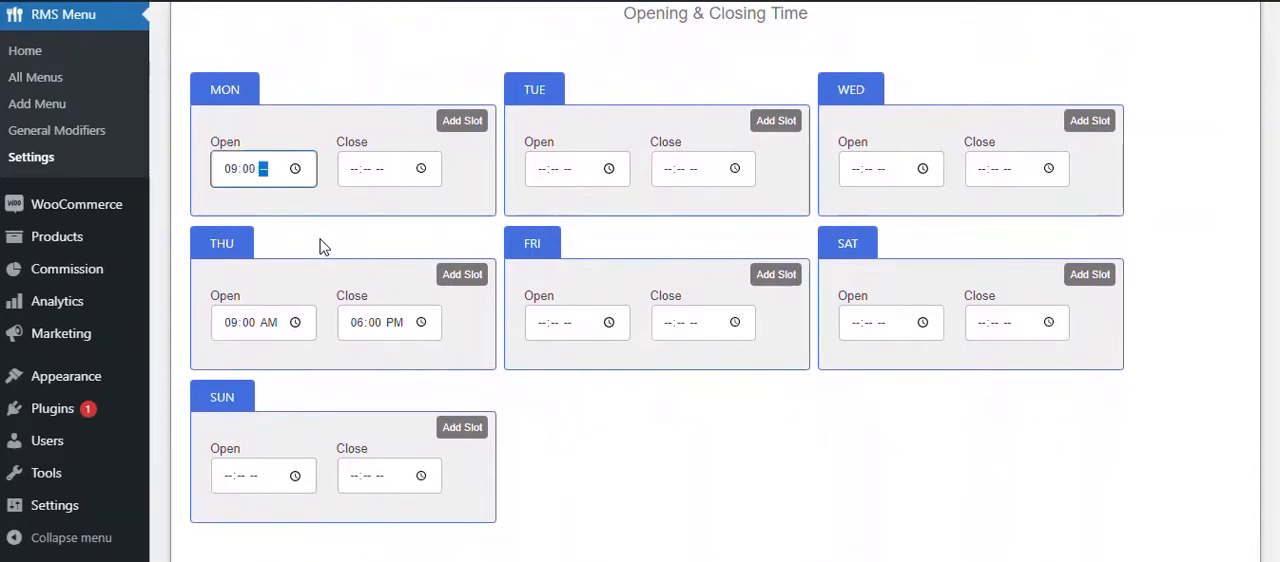
left_click(389, 168)
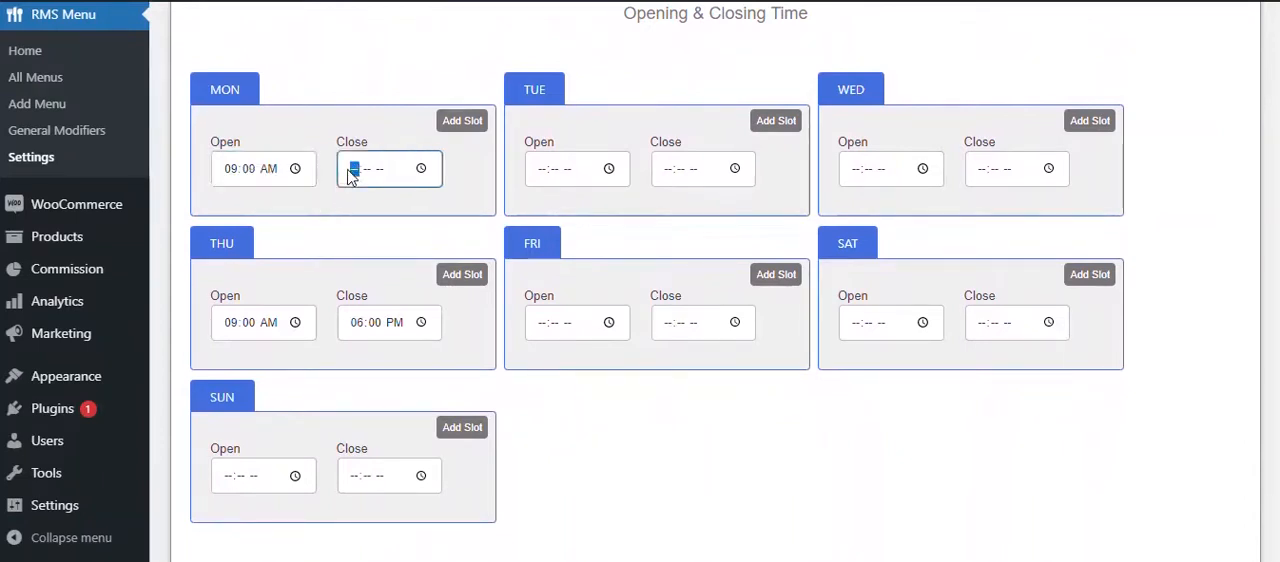
type("06:00")
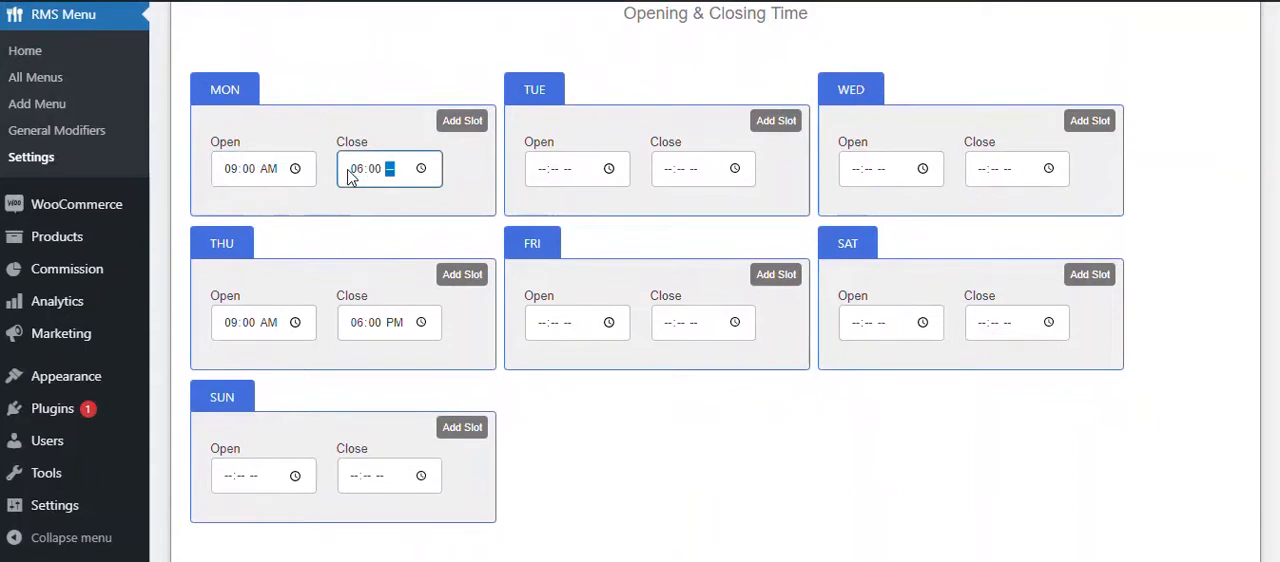
Set Tuesday through Friday times, from 09:10 AM–06:10 PM up to 09:25 AM–06:25 PM
left_click(555, 168)
type("09:10")
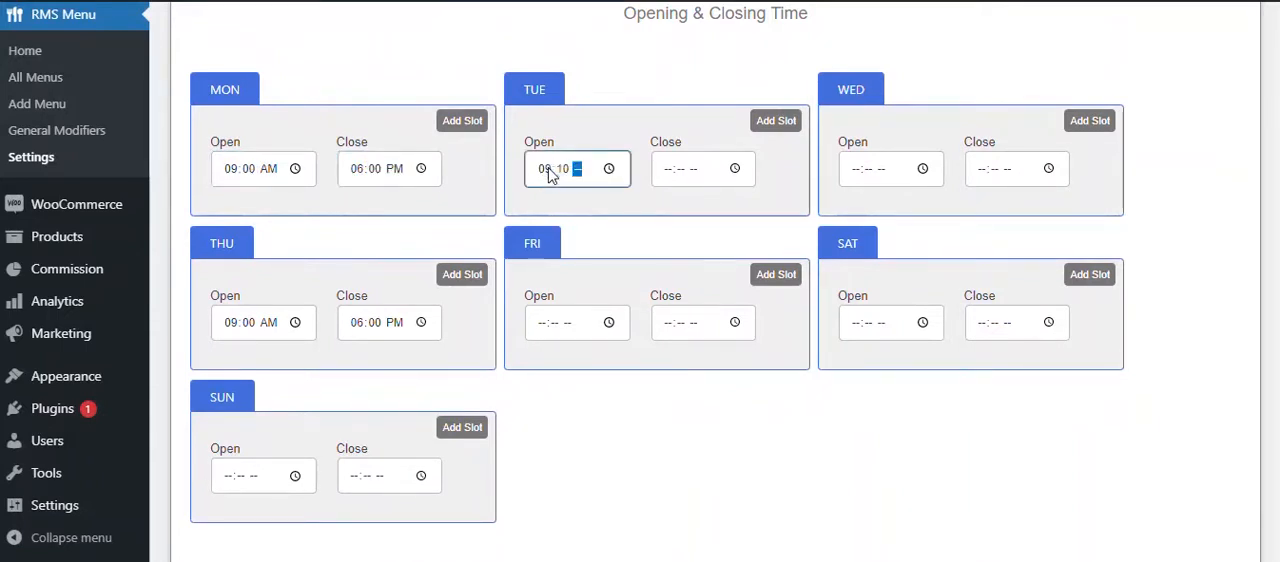
left_click(702, 168)
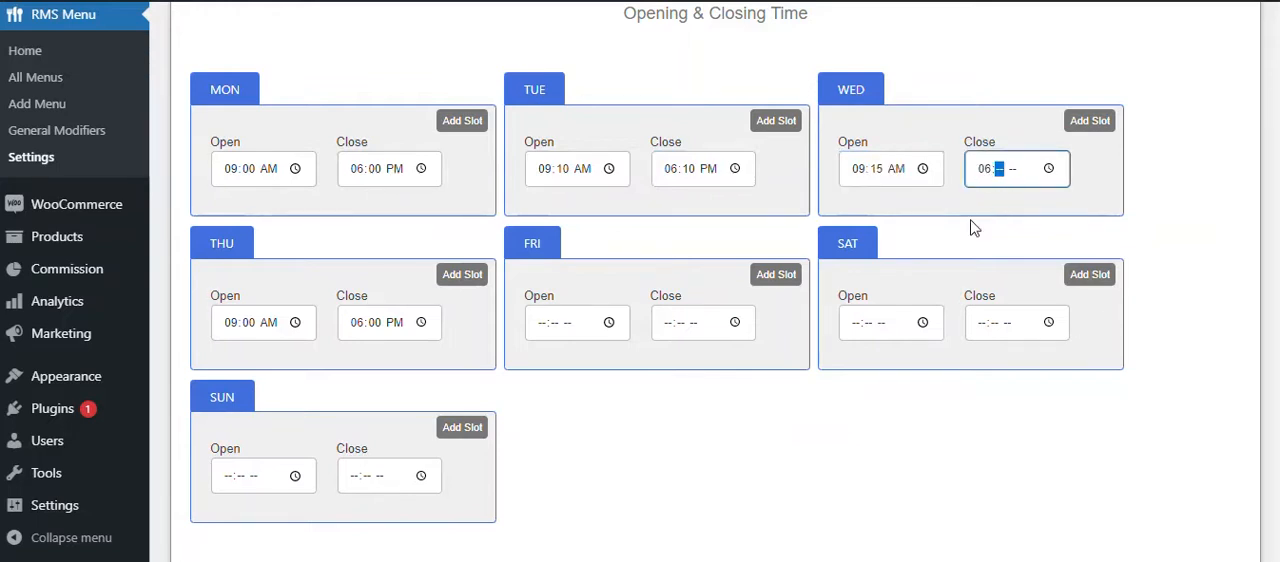
type("15")
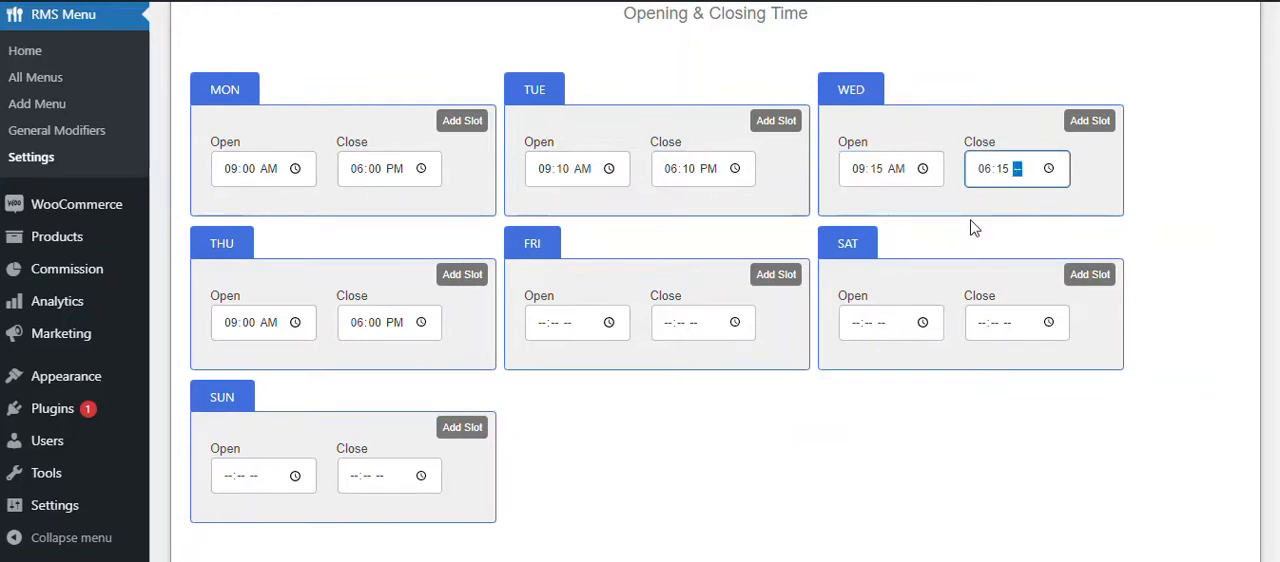
left_click(263, 322)
type("09:20 AM")
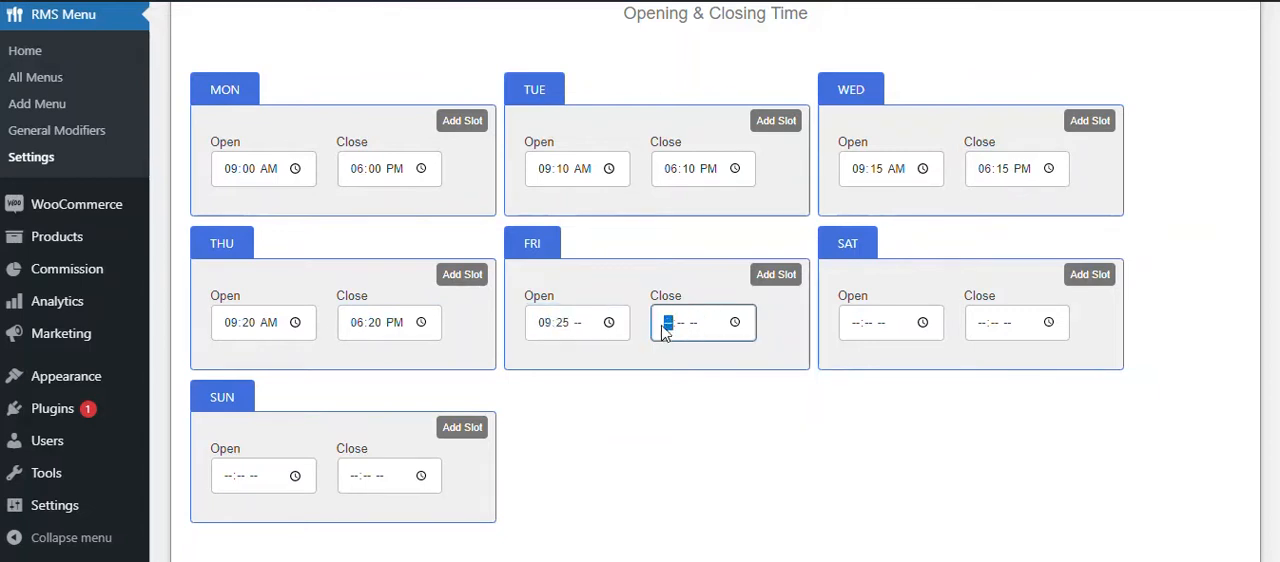
type("06:25 PM")
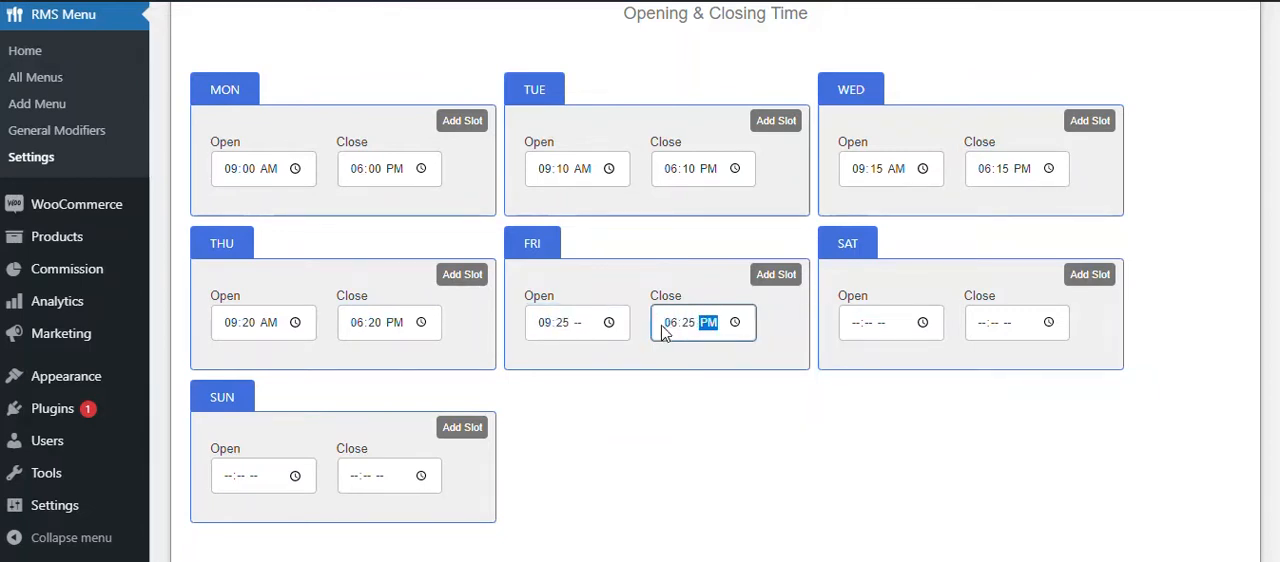
left_click(960, 408)
type("AM")
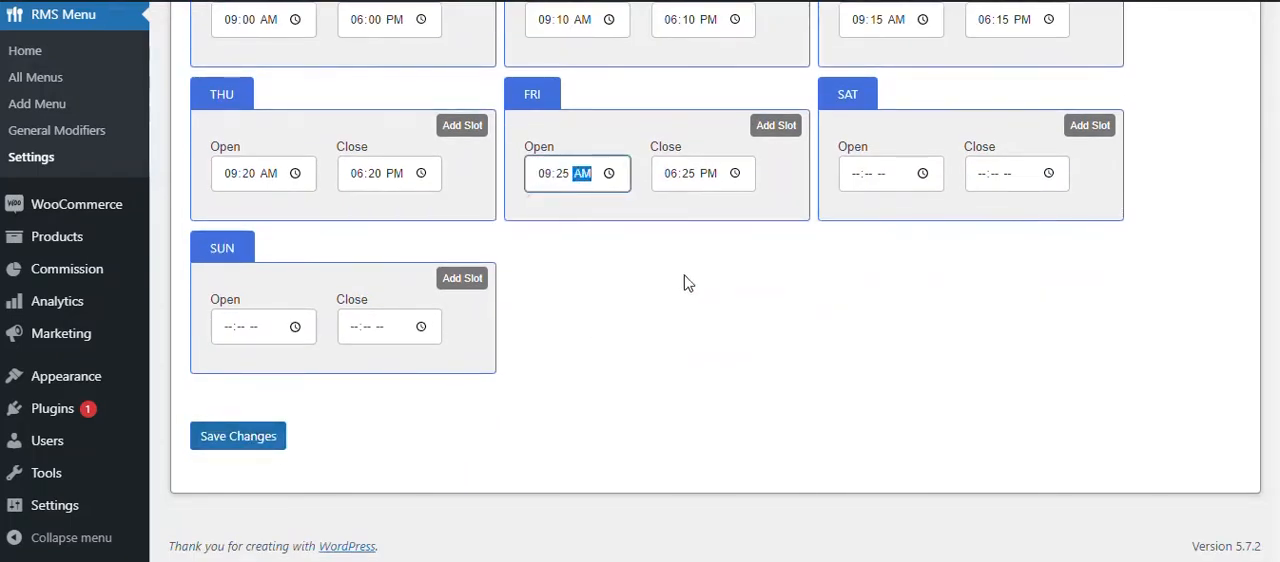
Save the weekday times, switch to 24-hour format, and check the front-end Timing panel (closes 18:20)
left_click(238, 435)
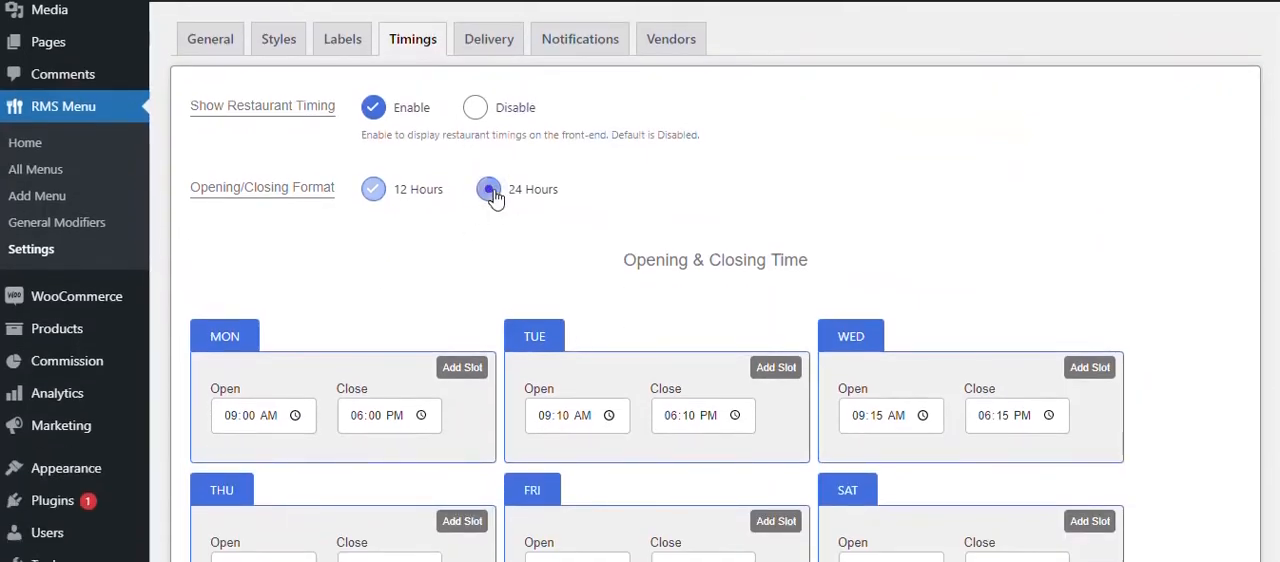
scroll("down", 3)
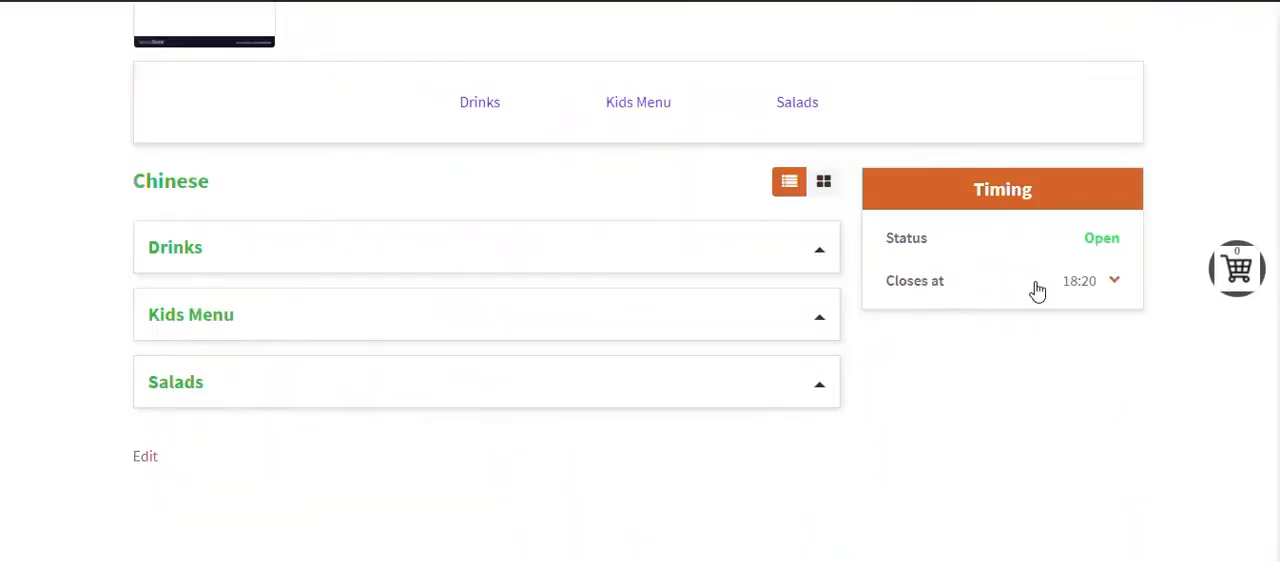
left_click(1090, 281)
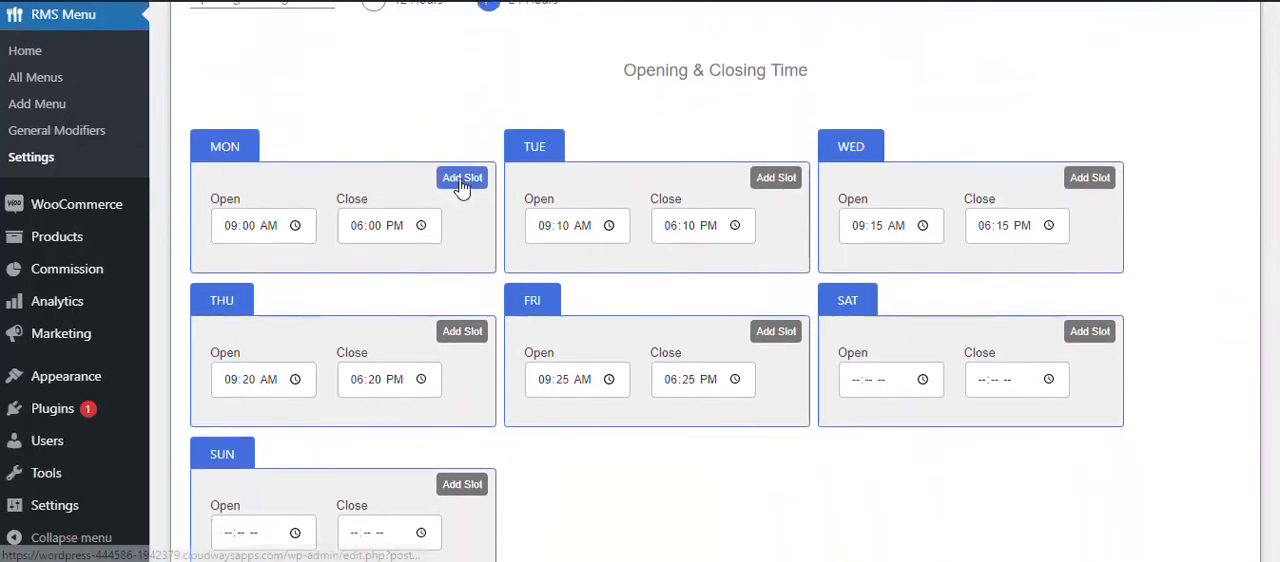
Add a second Monday slot opening at 06:10 AM and closing at 06:15 PM
left_click(462, 177)
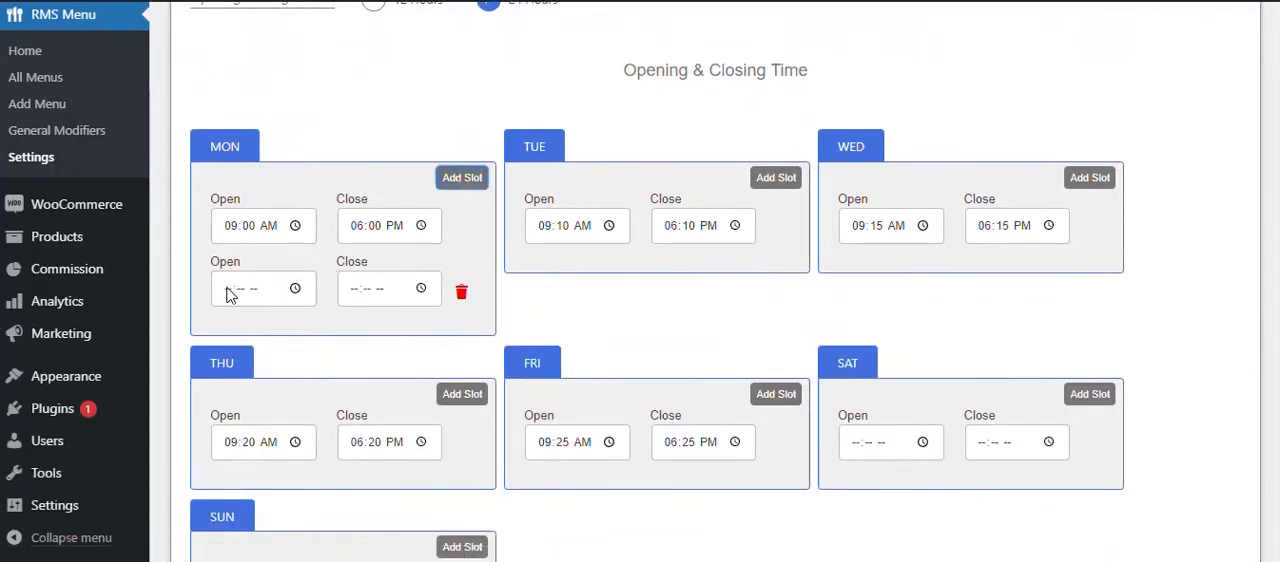
left_click(250, 288)
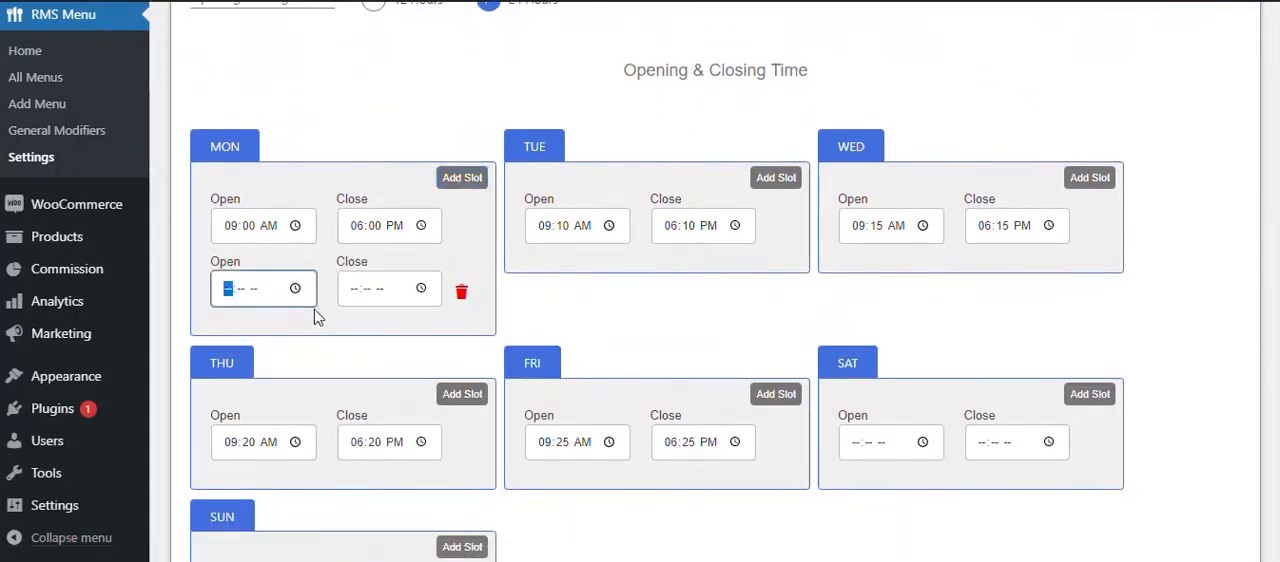
type("00:-- --")
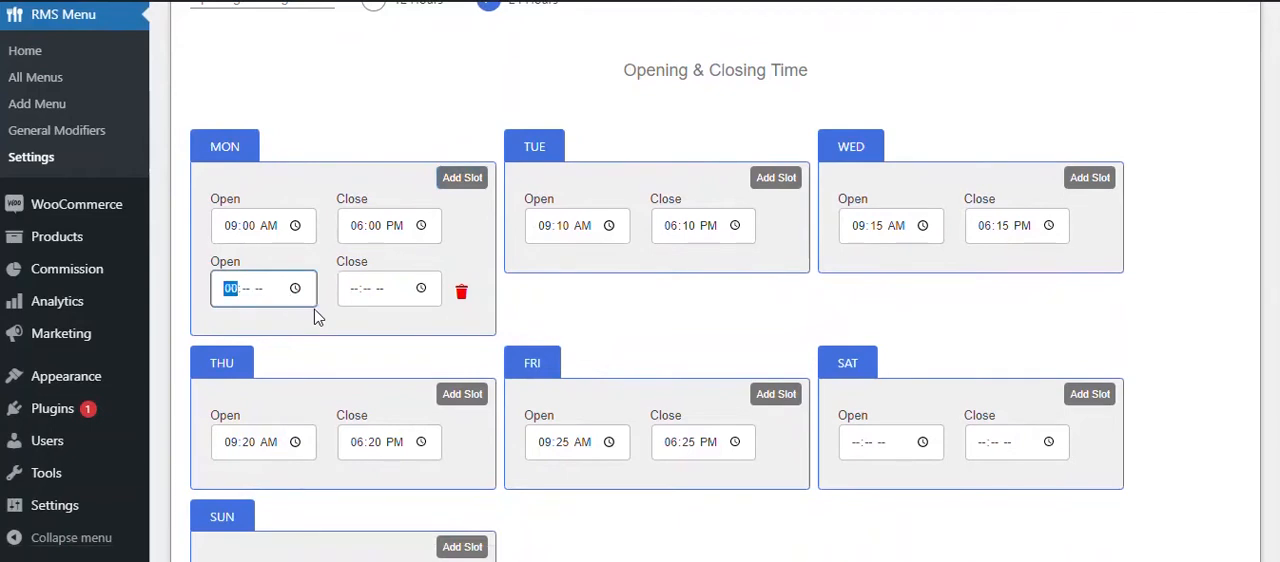
type("06:10")
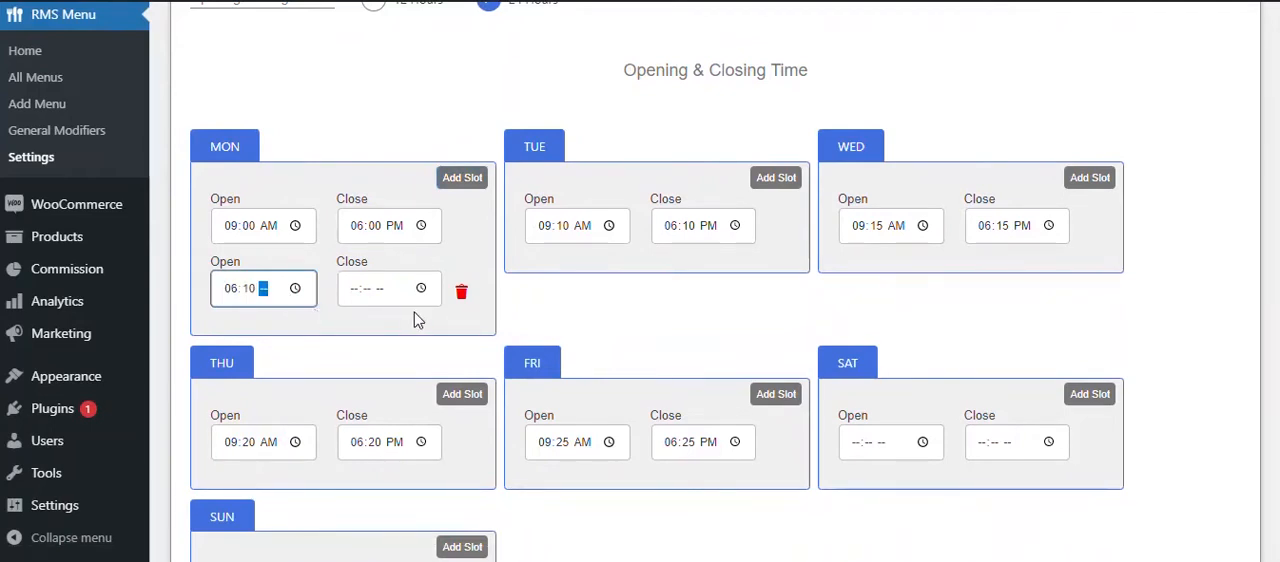
left_click(389, 288)
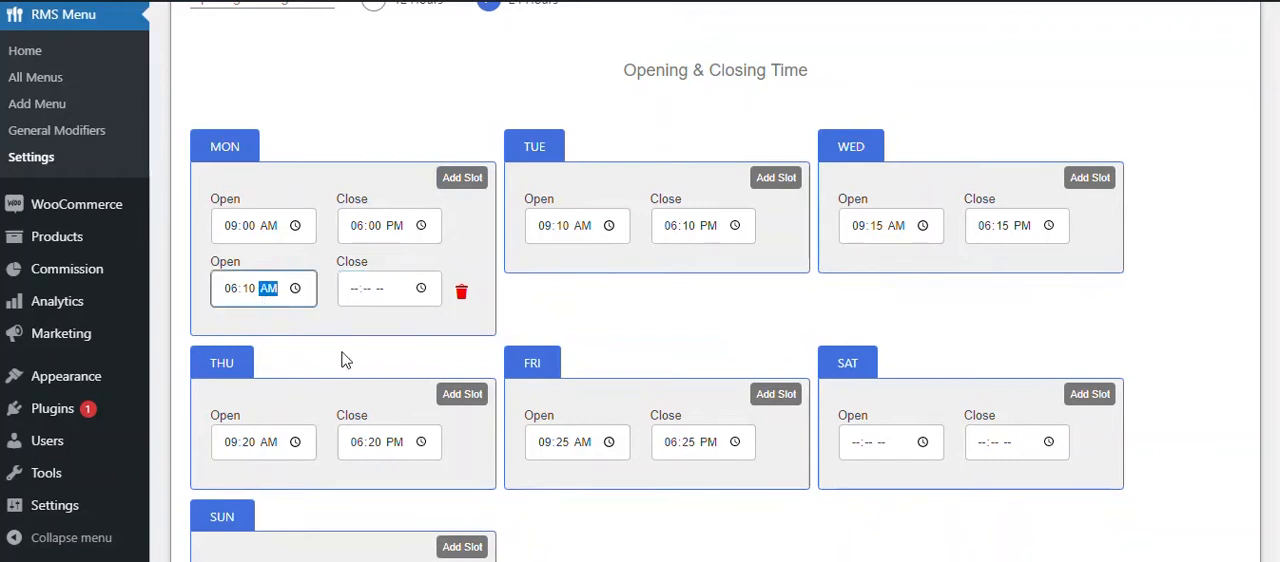
left_click(388, 288)
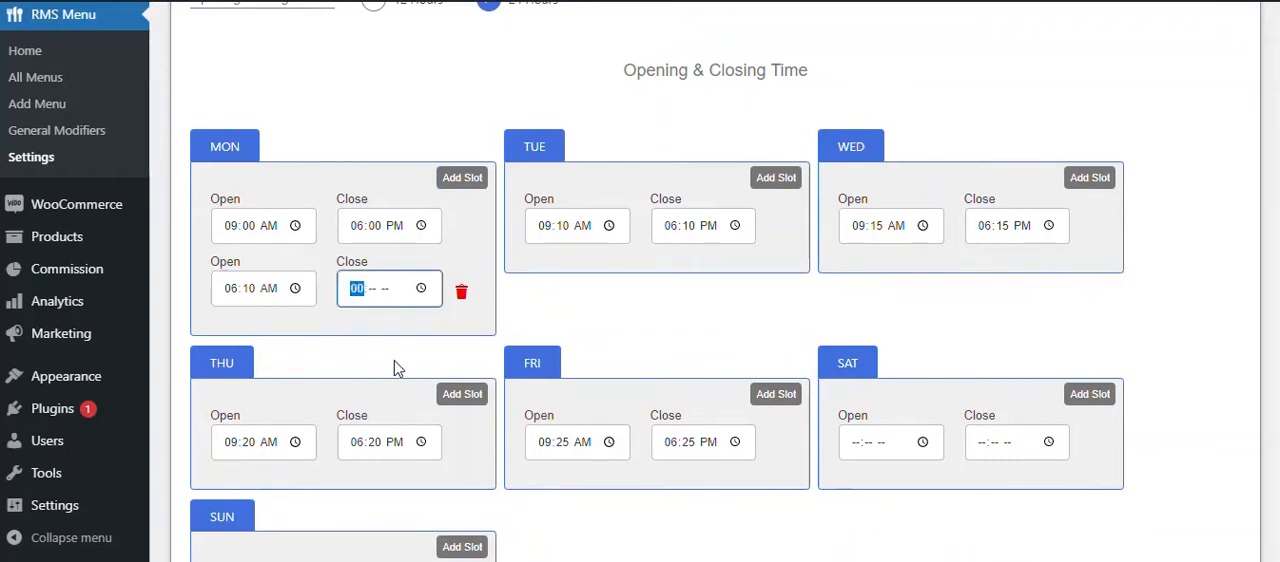
type("06")
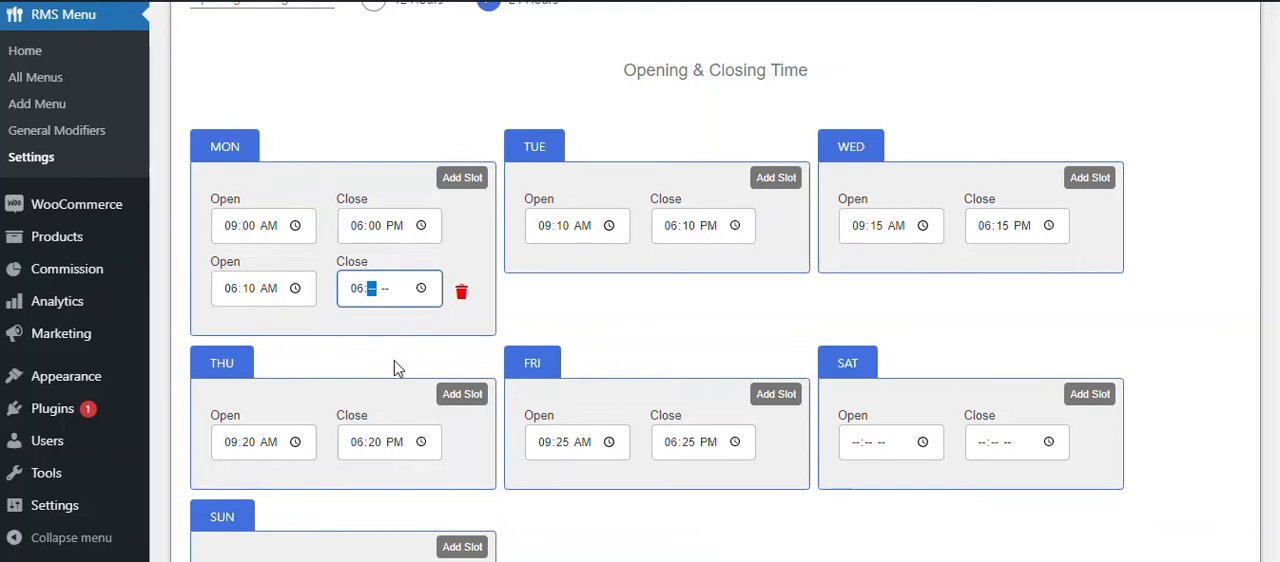
type("01")
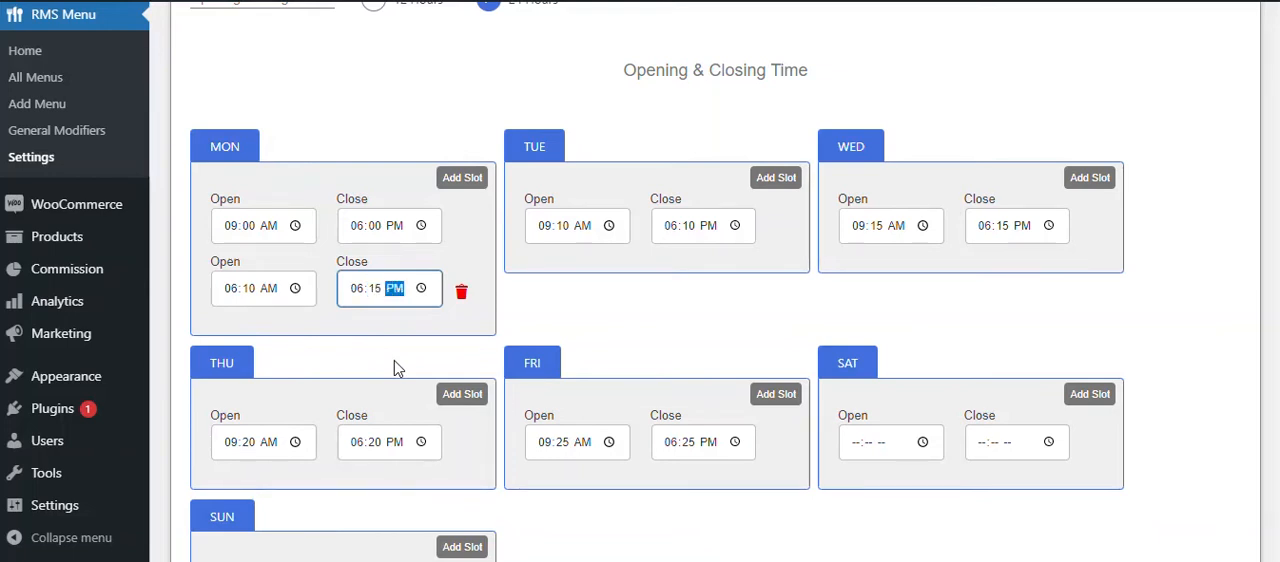
mouse_move(378, 347)
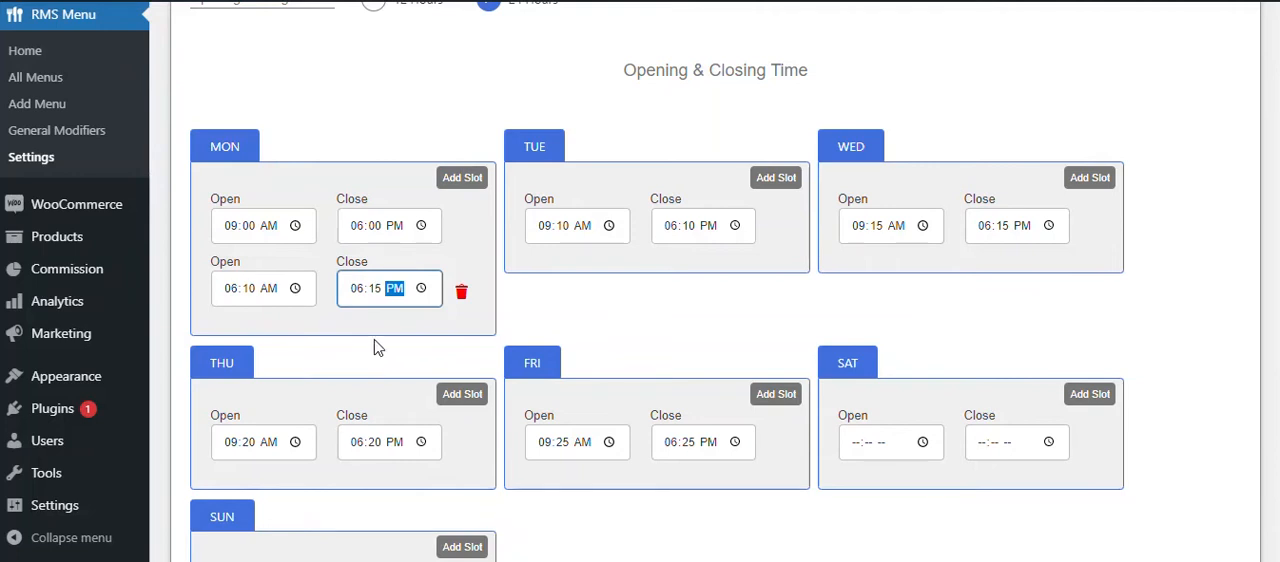
left_click(270, 288)
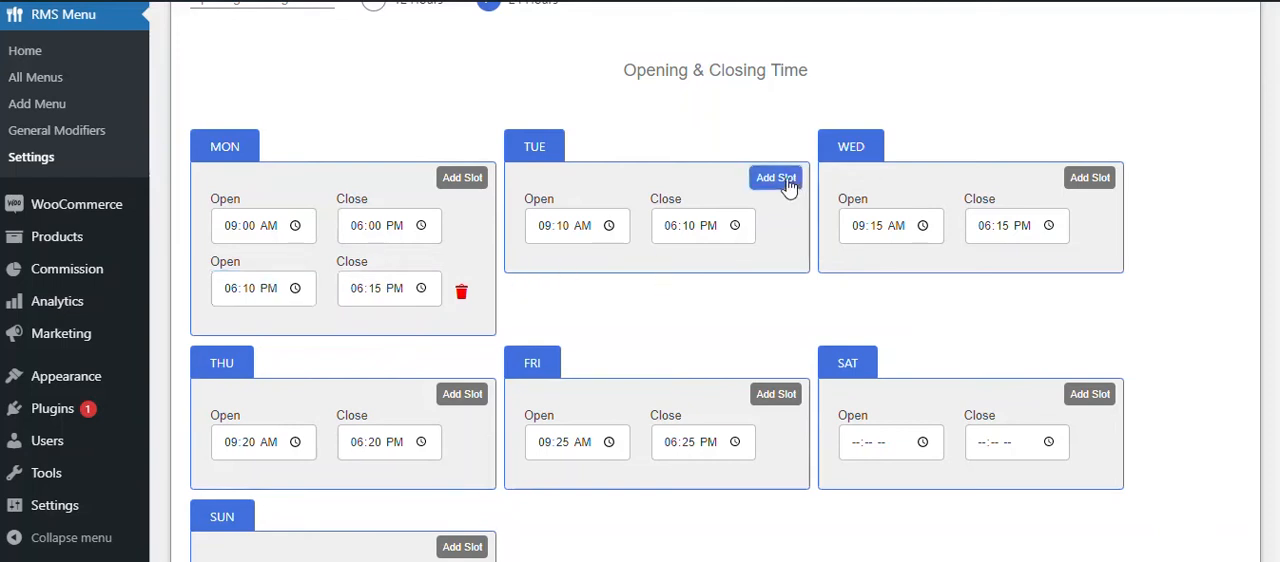
Add a second Tuesday slot running from 06:25 PM to 06:30 PM
left_click(775, 177)
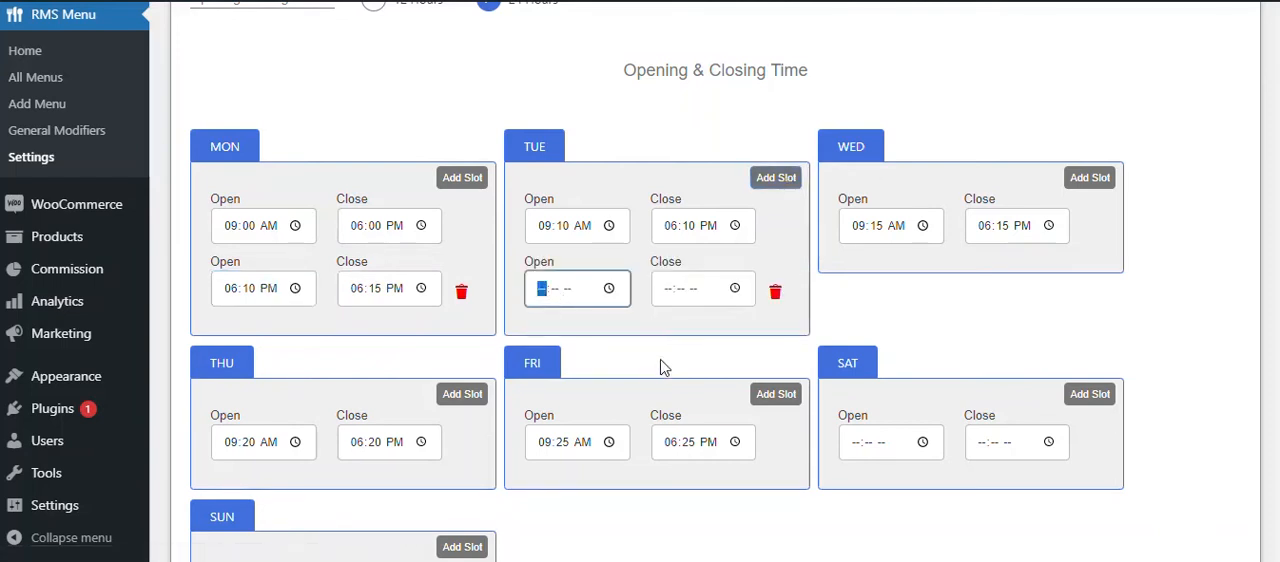
type("06:-- --")
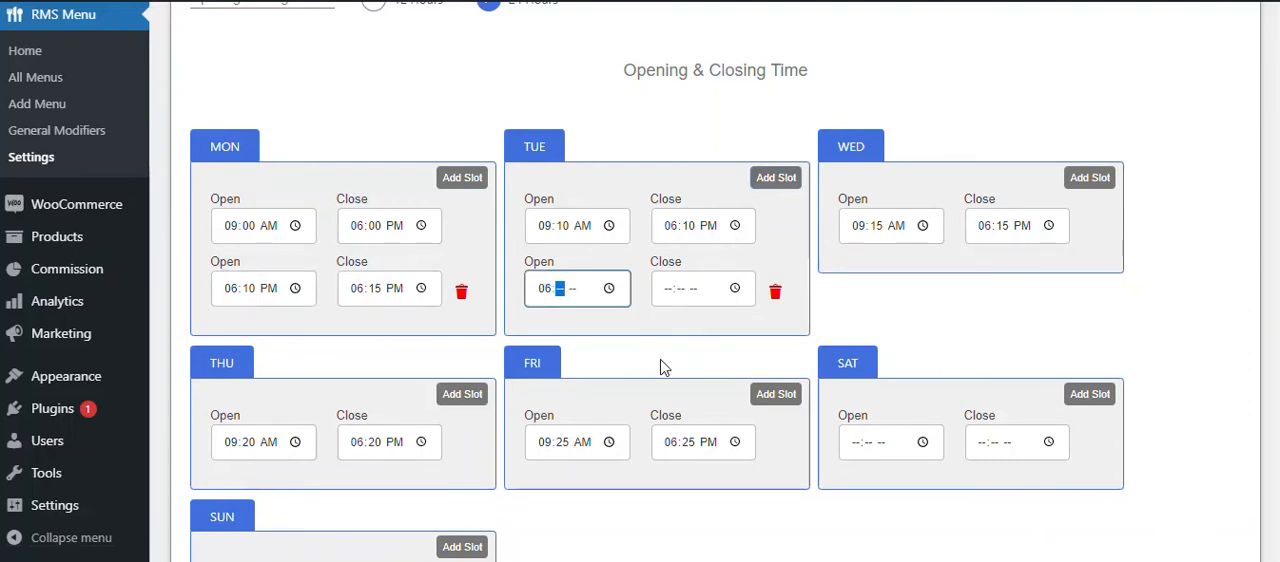
type("25")
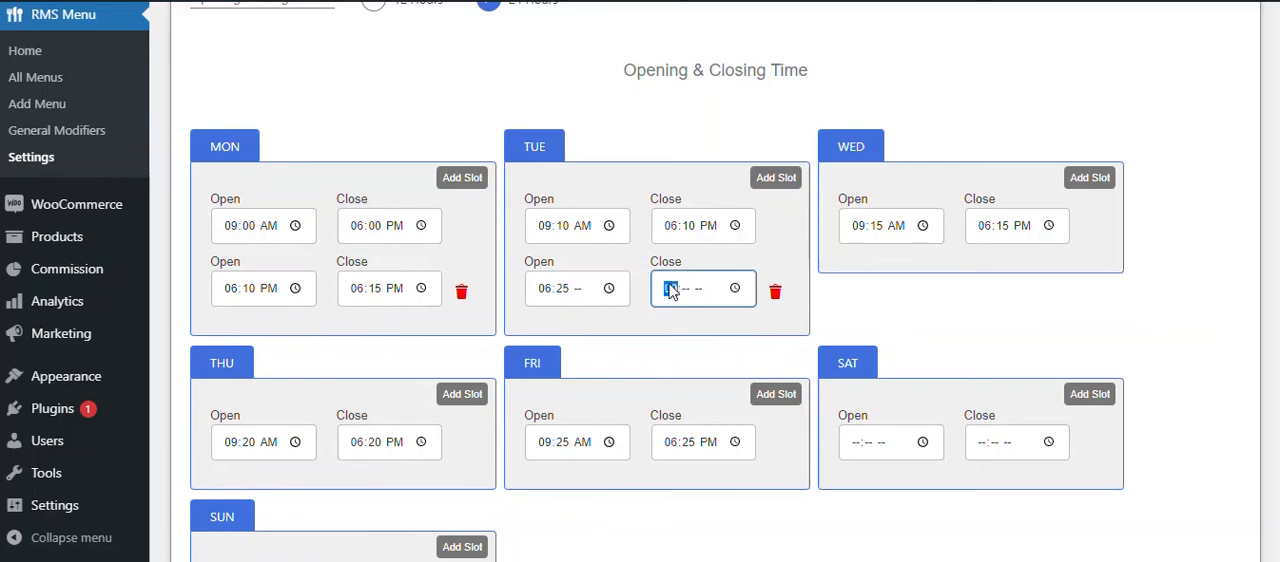
type("30 PM")
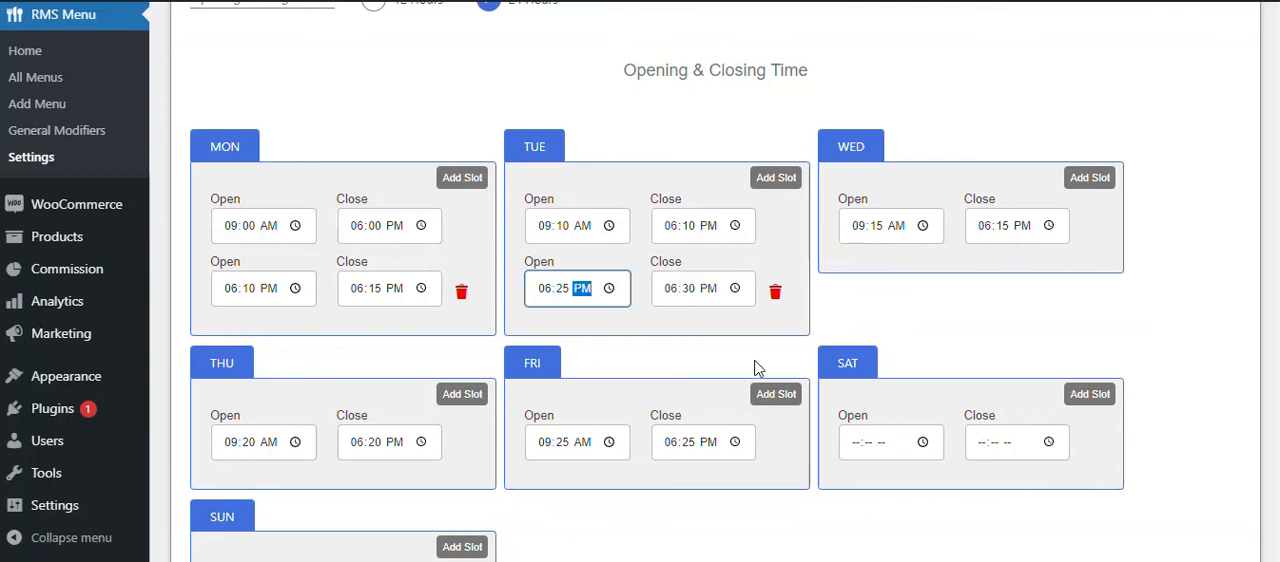
Save the timing settings and get the confirmation message
scroll("down", 3)
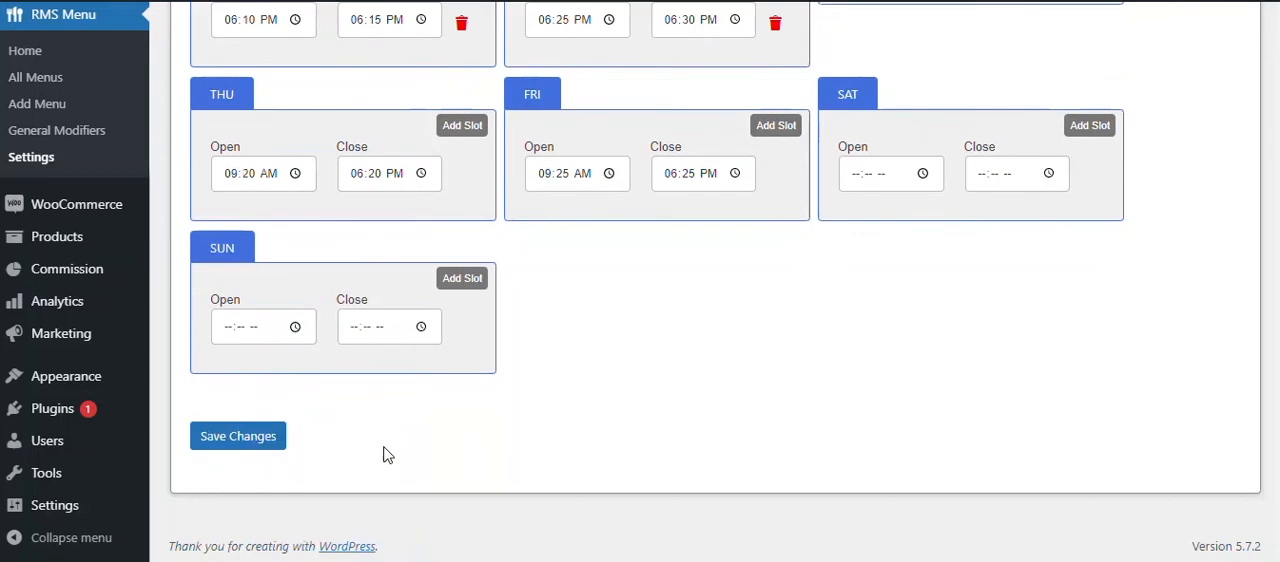
left_click(237, 435)
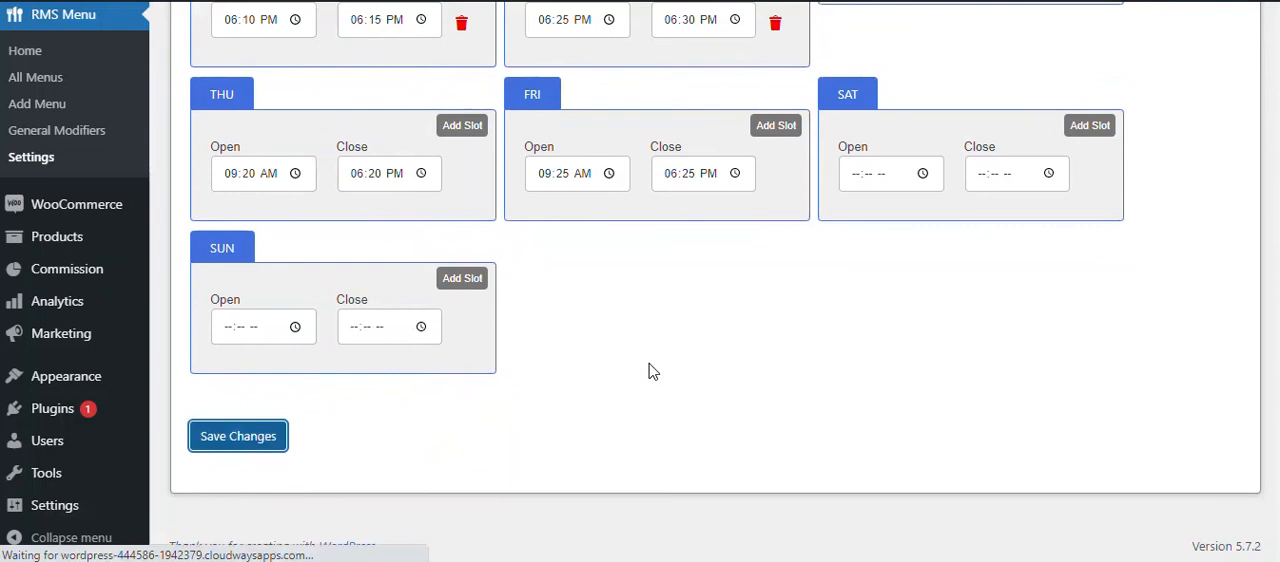
left_click(237, 436)
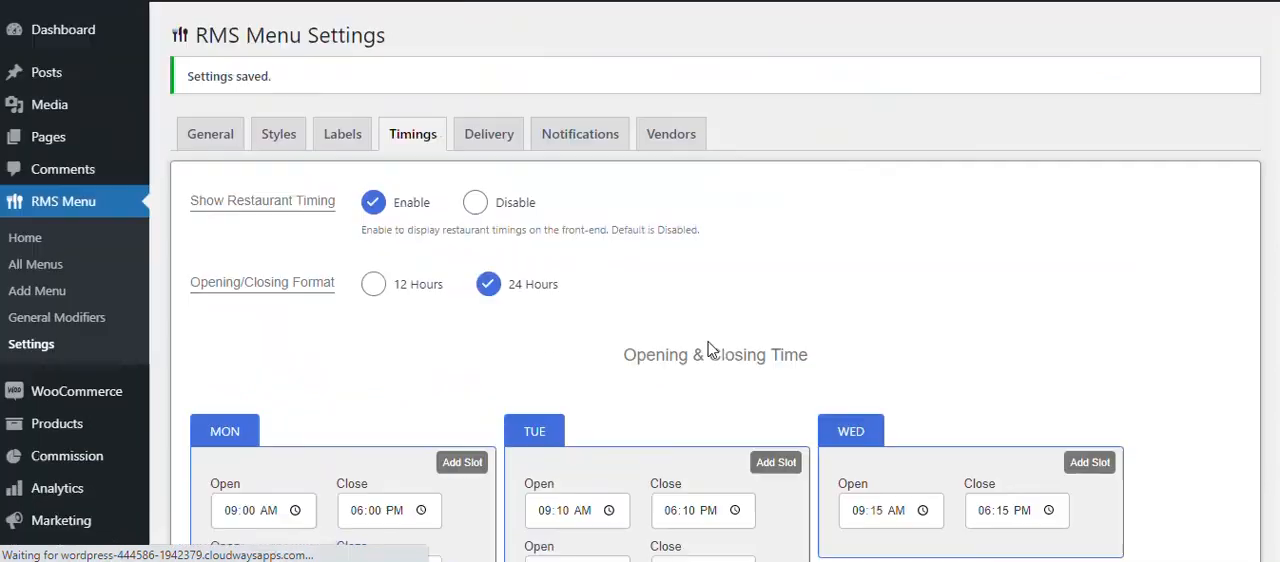